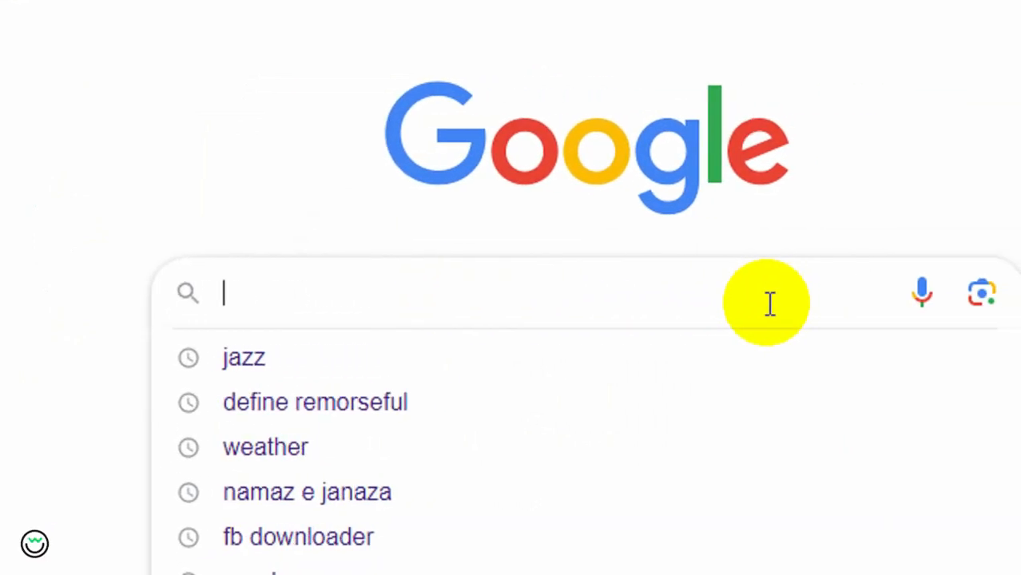
Step: Search 'krea ai' in Chrome and open Krea's Enhance tool
type("kre")
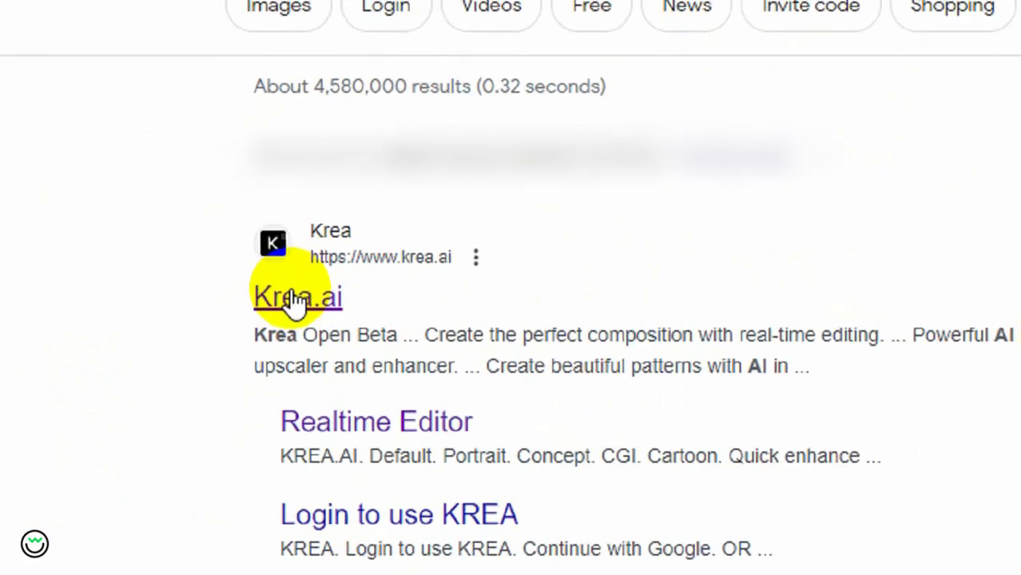
left_click(297, 296)
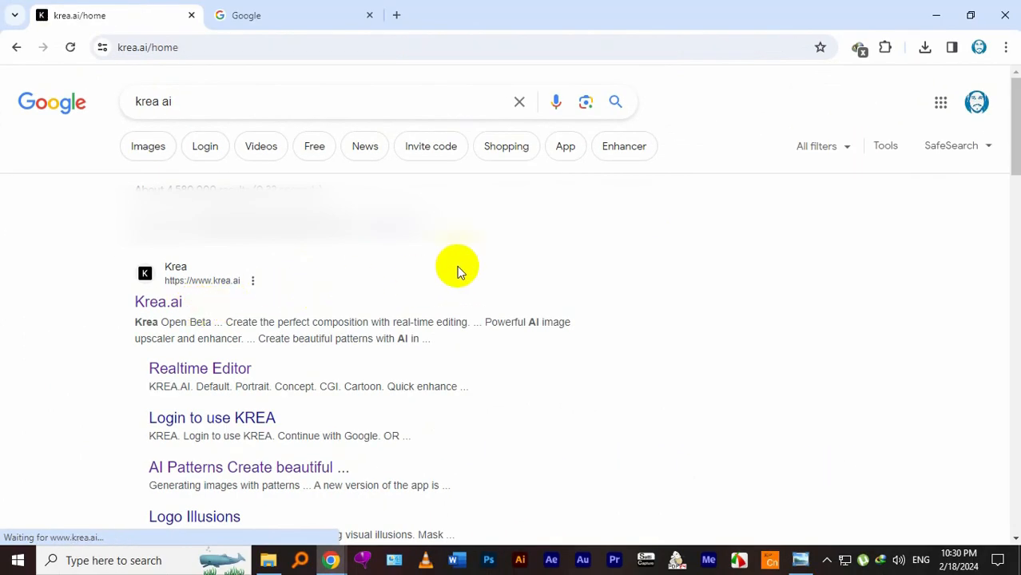
left_click(158, 301)
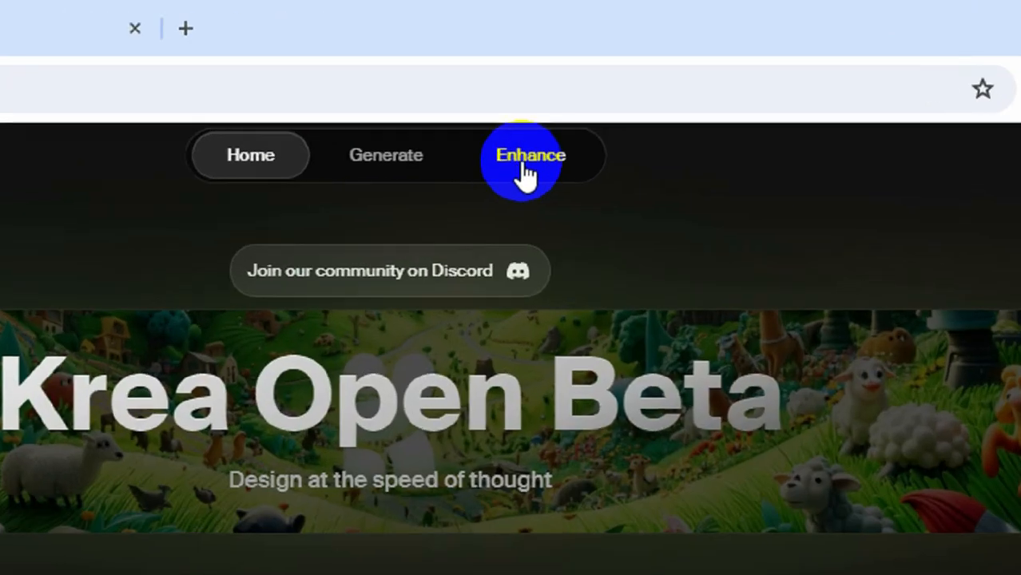
left_click(531, 155)
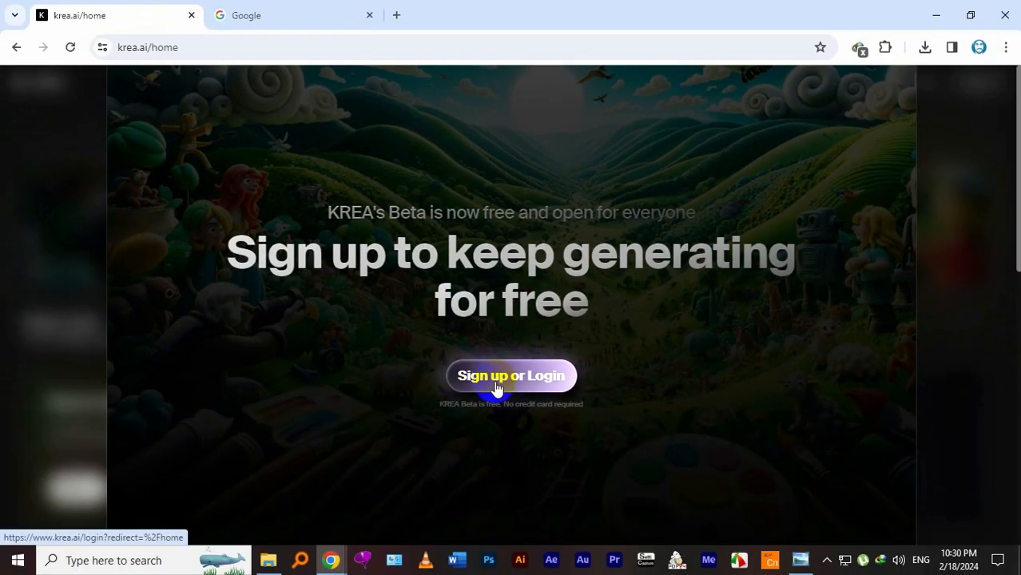
Step: Sign in to Krea with a Google account and return to the enhancer
left_click(511, 375)
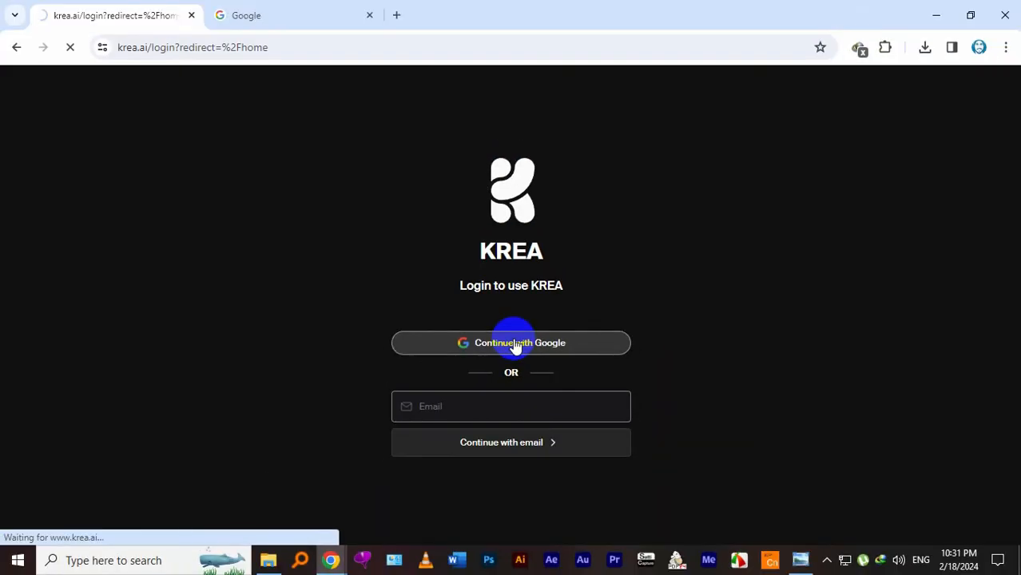
left_click(511, 343)
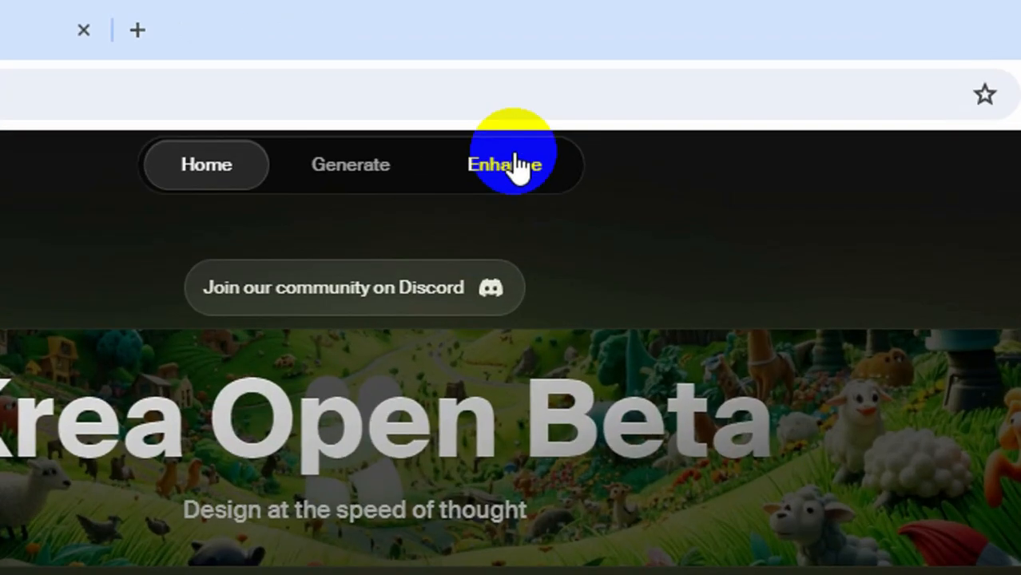
left_click(503, 165)
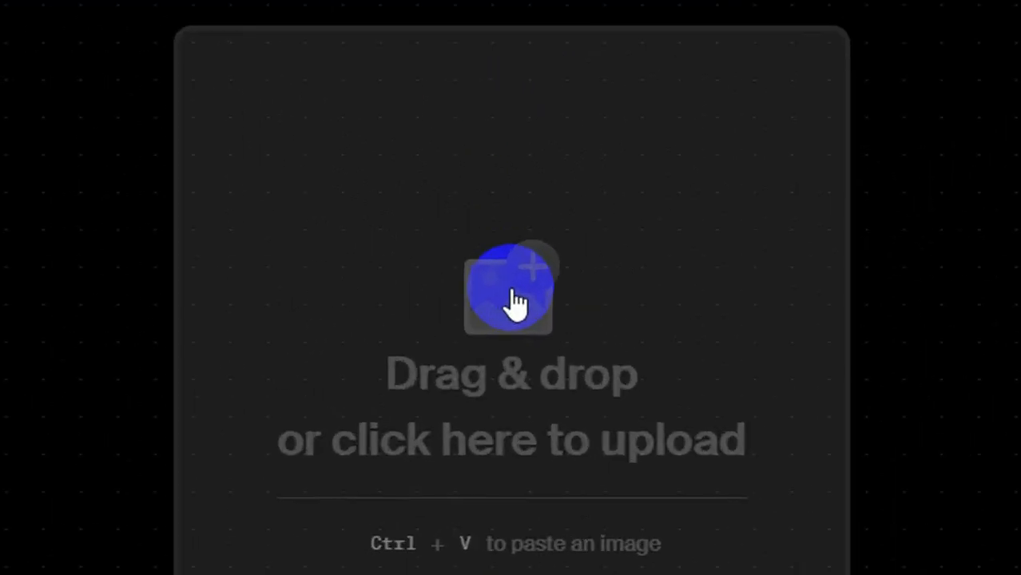
Step: Upload the old sepia portrait into Krea's Enhance tool, keeping 2x upscaling
left_click(511, 288)
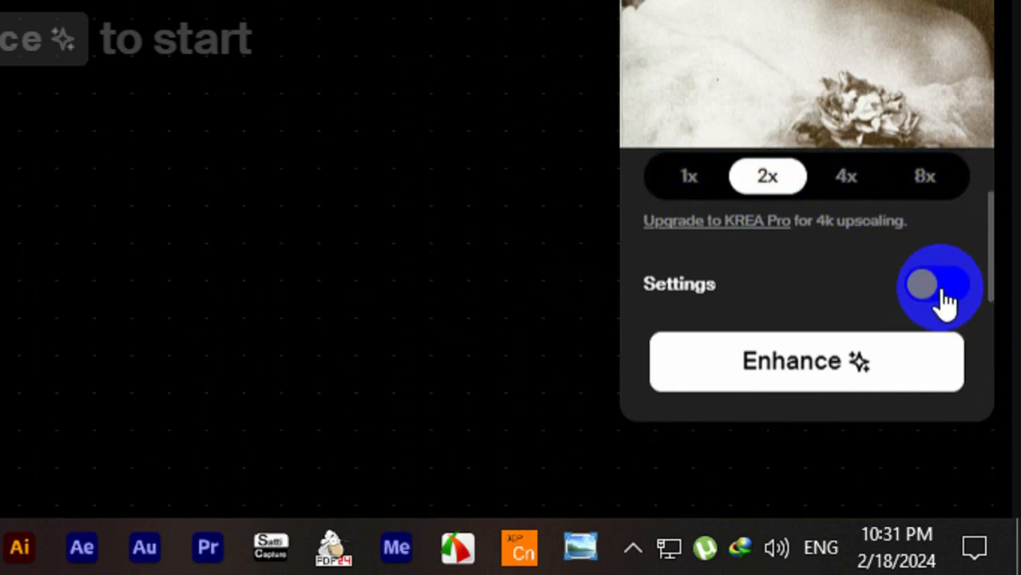
Step: Reveal the Prompt, AI Strength and Resemblance settings, then launch enhancement of the portrait
left_click(941, 284)
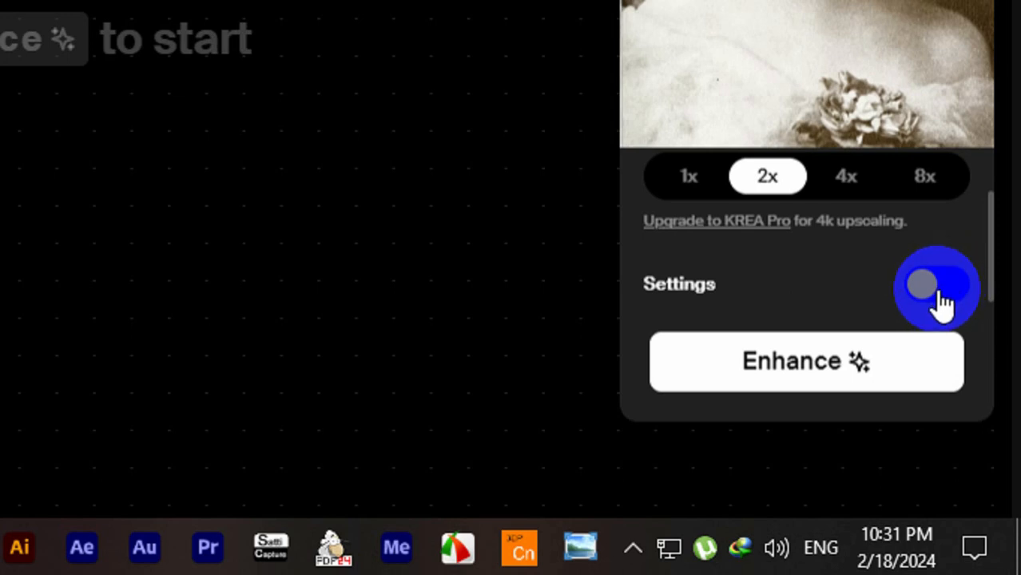
left_click(936, 283)
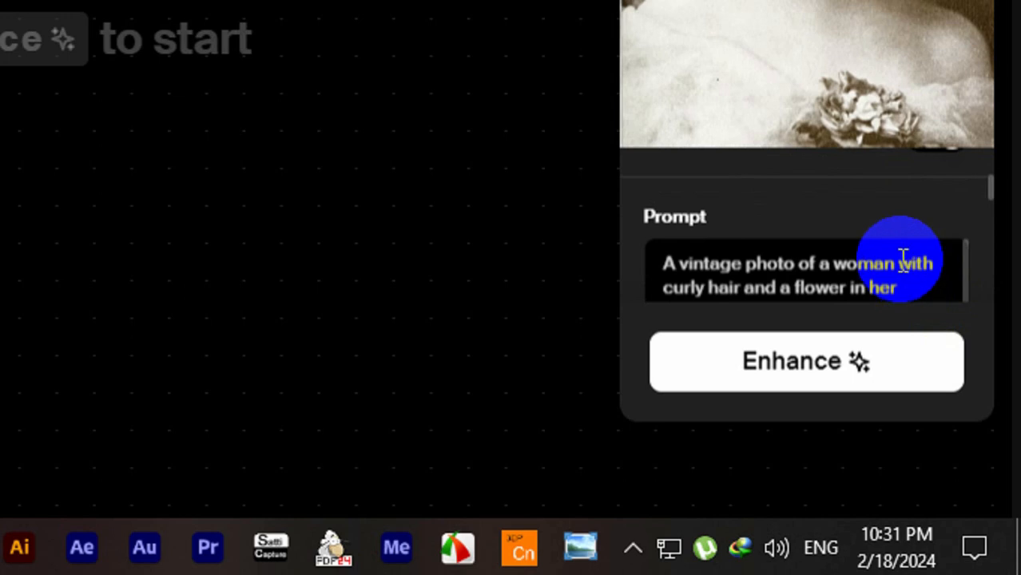
scroll("down", 3)
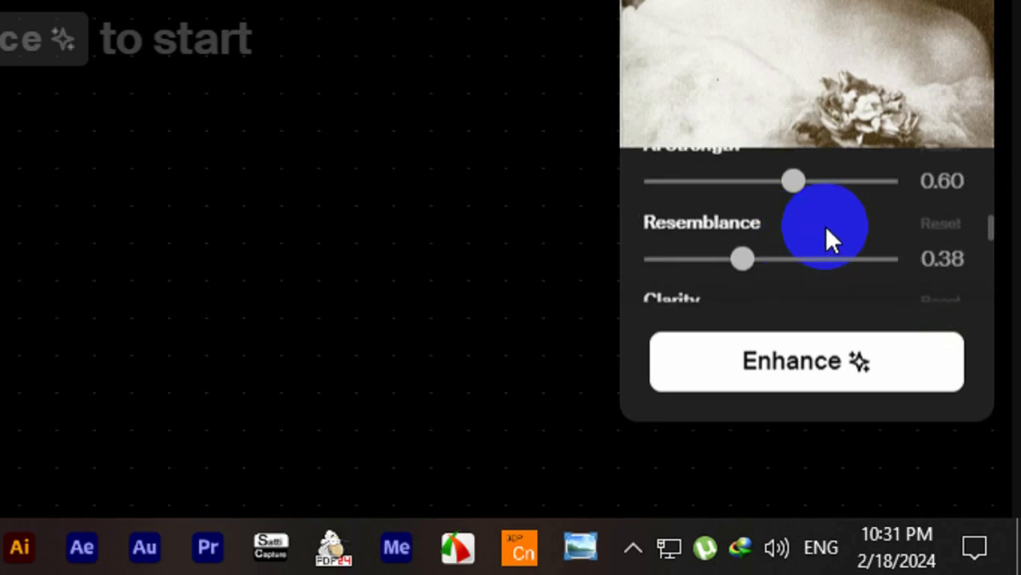
scroll("down", 3)
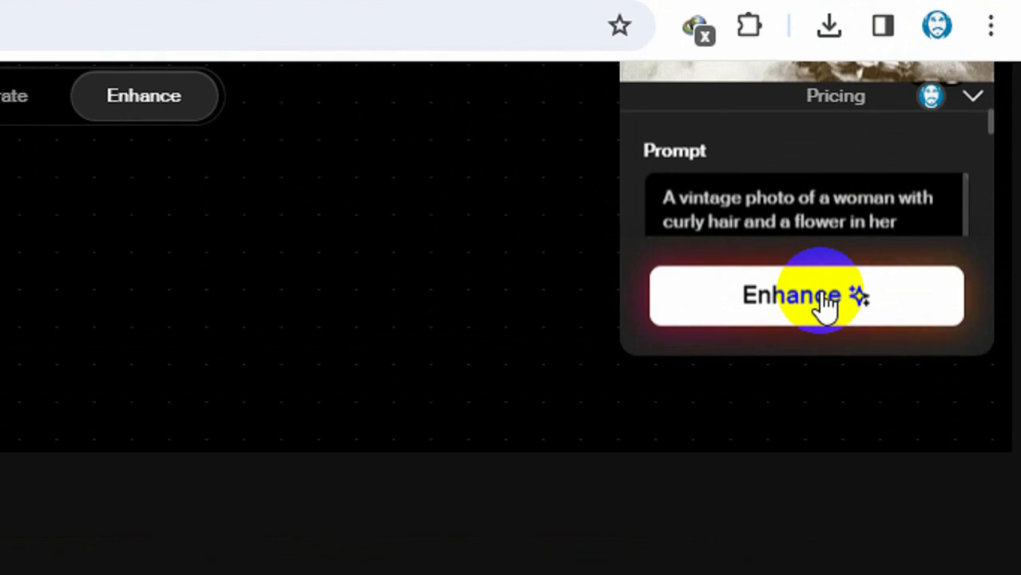
left_click(804, 295)
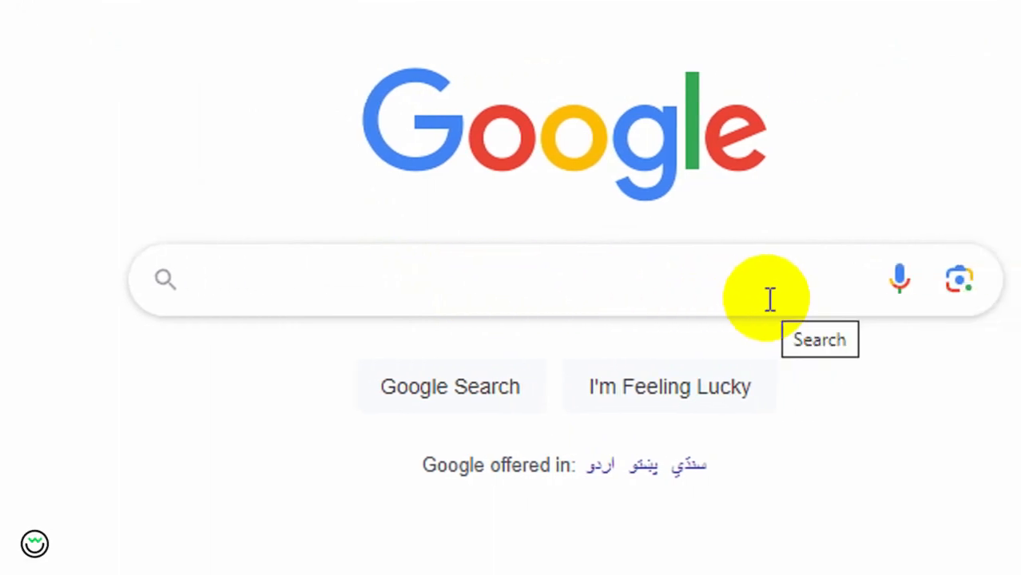
Step: Search 'arc tencent' and open the Face Restoration demo on arc.tencent.com
type("arc ten")
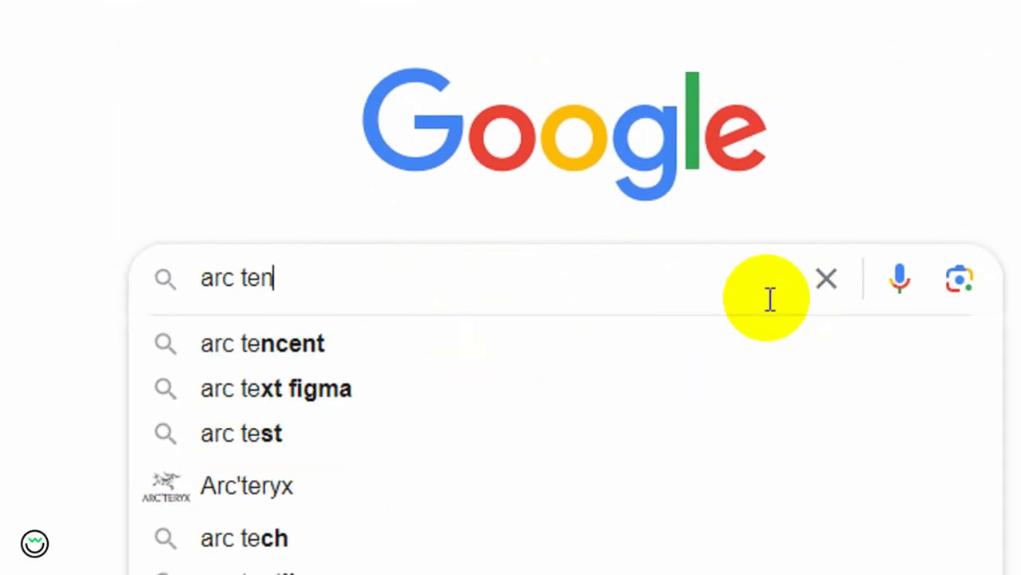
left_click(262, 343)
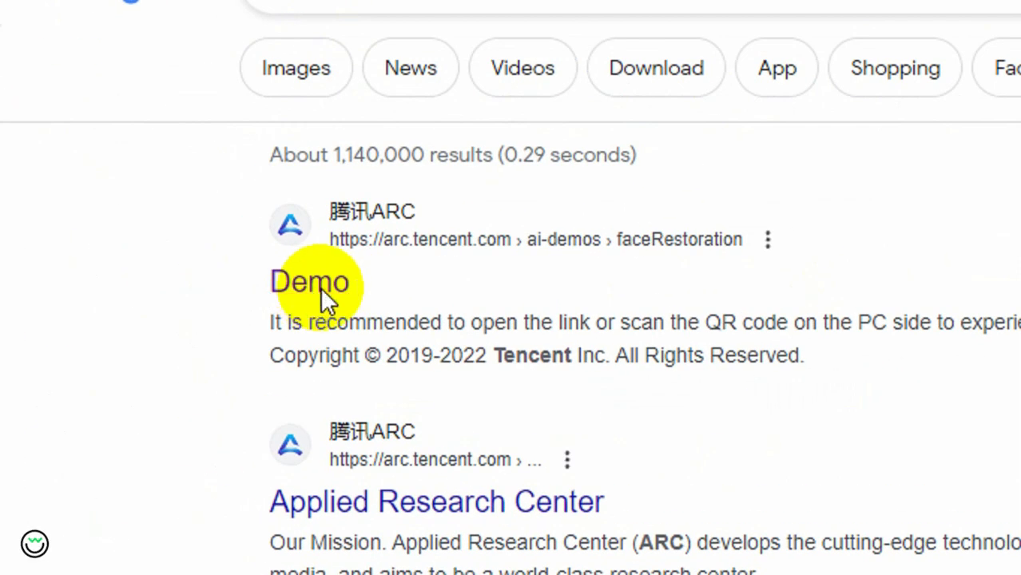
left_click(310, 282)
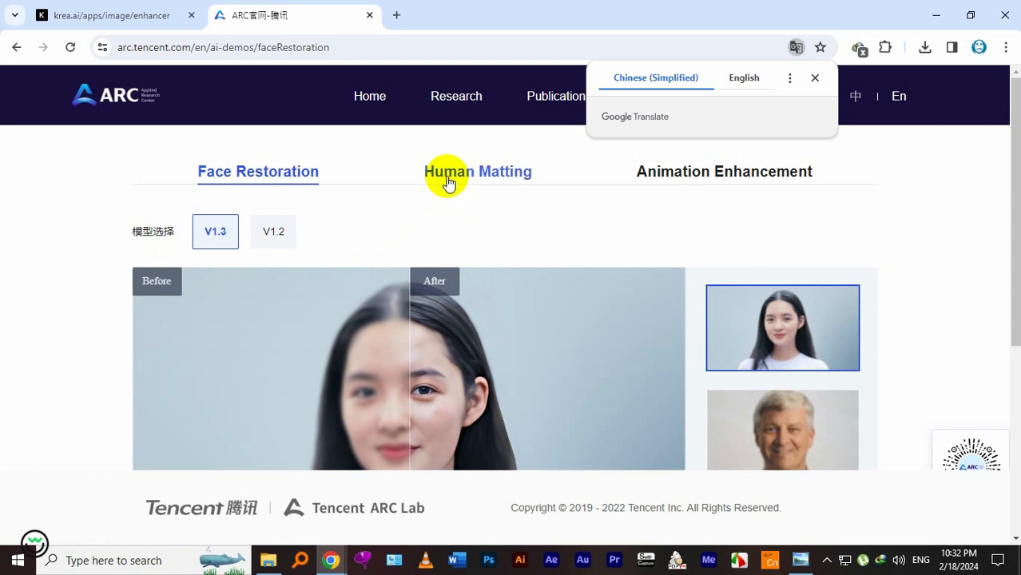
mouse_move(908, 168)
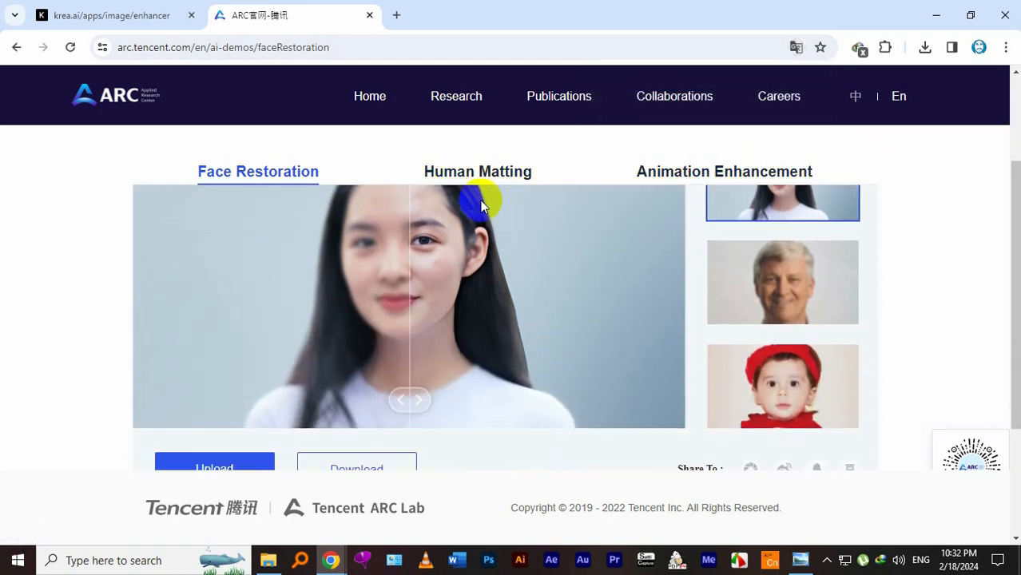
scroll("down", 3)
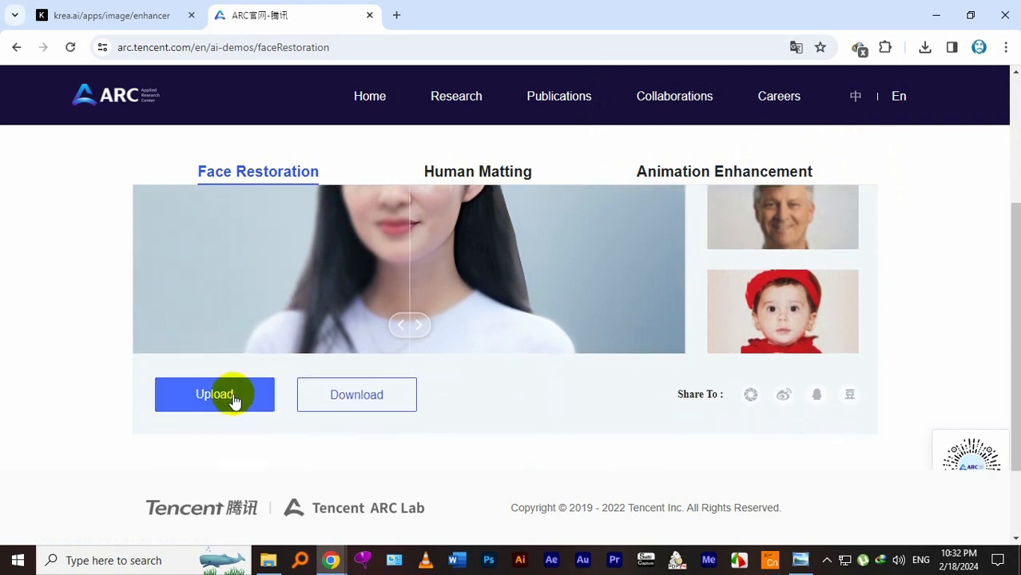
Step: Upload the Girl Portrait BW photo to Tencent ARC for face restoration
left_click(214, 394)
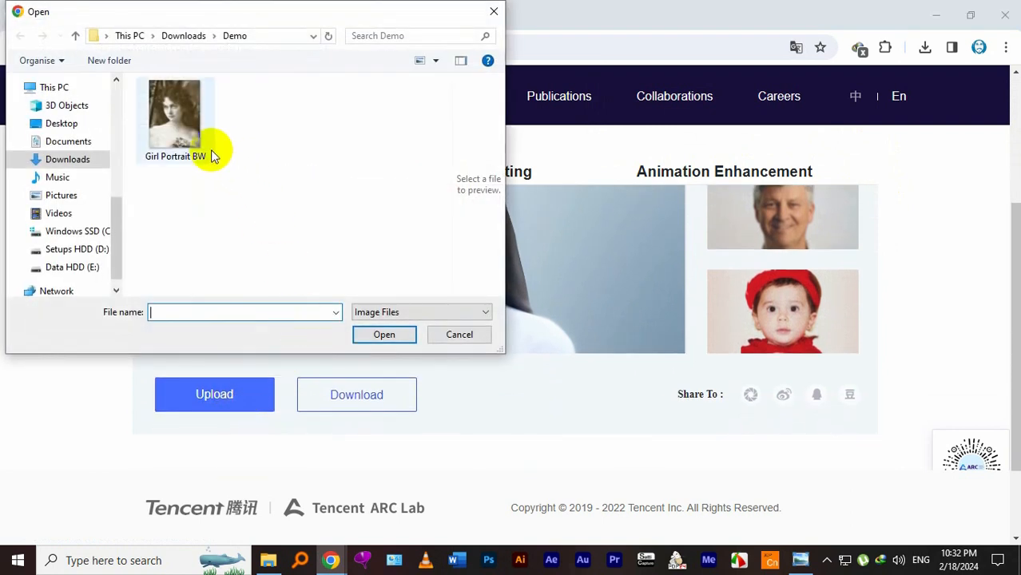
left_click(175, 116)
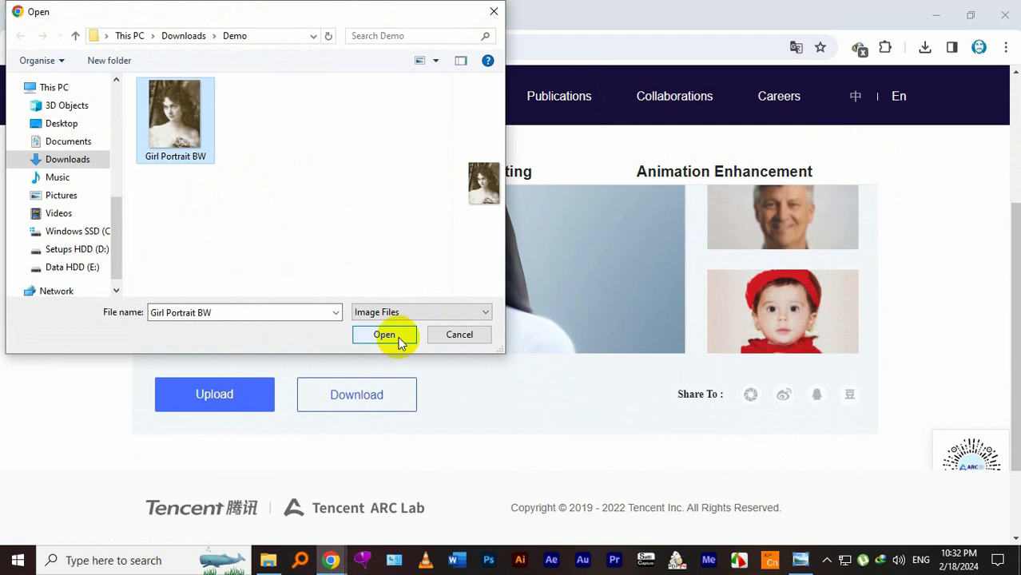
left_click(384, 334)
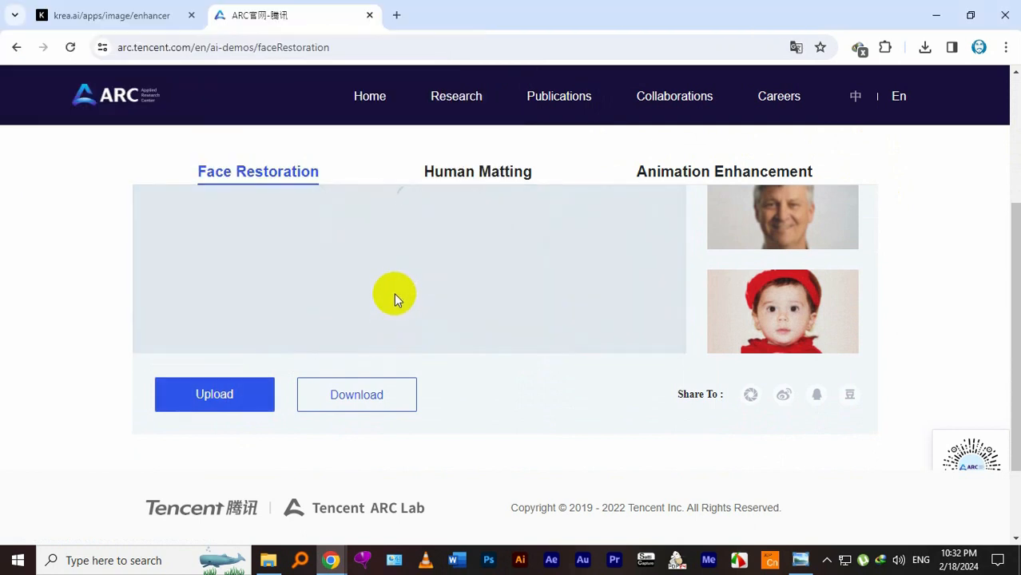
mouse_move(562, 289)
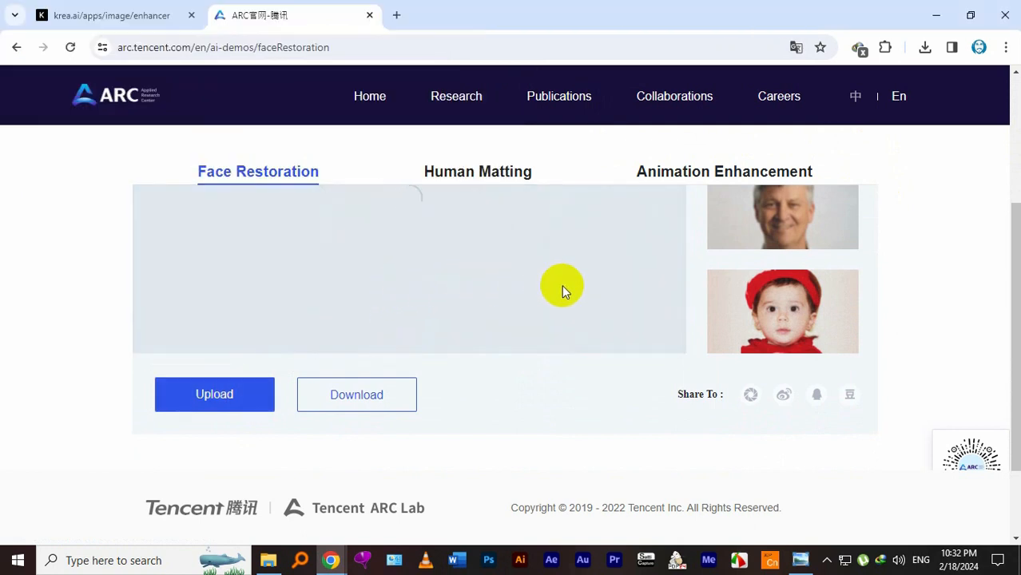
left_click(214, 394)
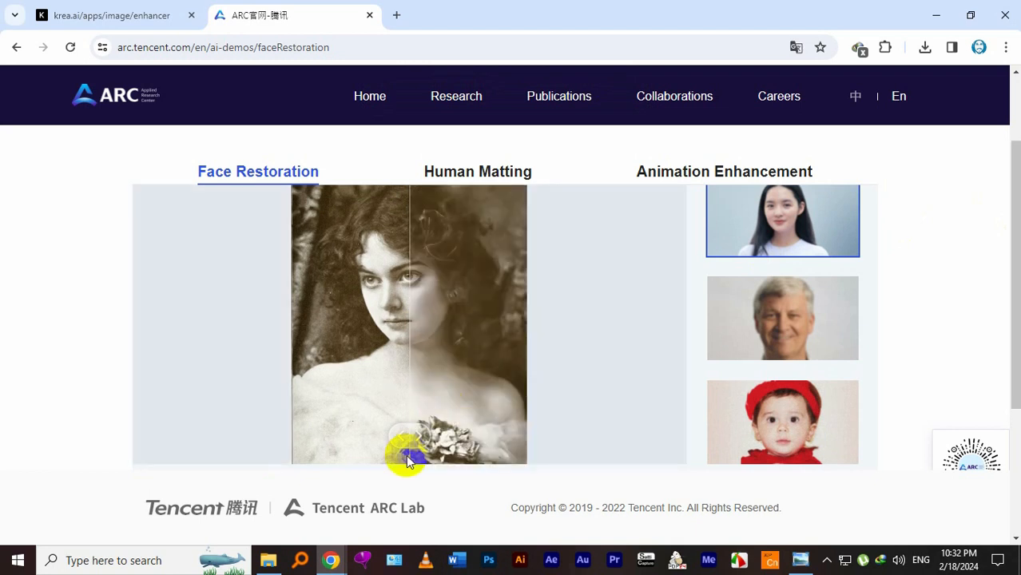
Step: Check the restored result on the slider, download it, and open the downloaded file
left_click(407, 455)
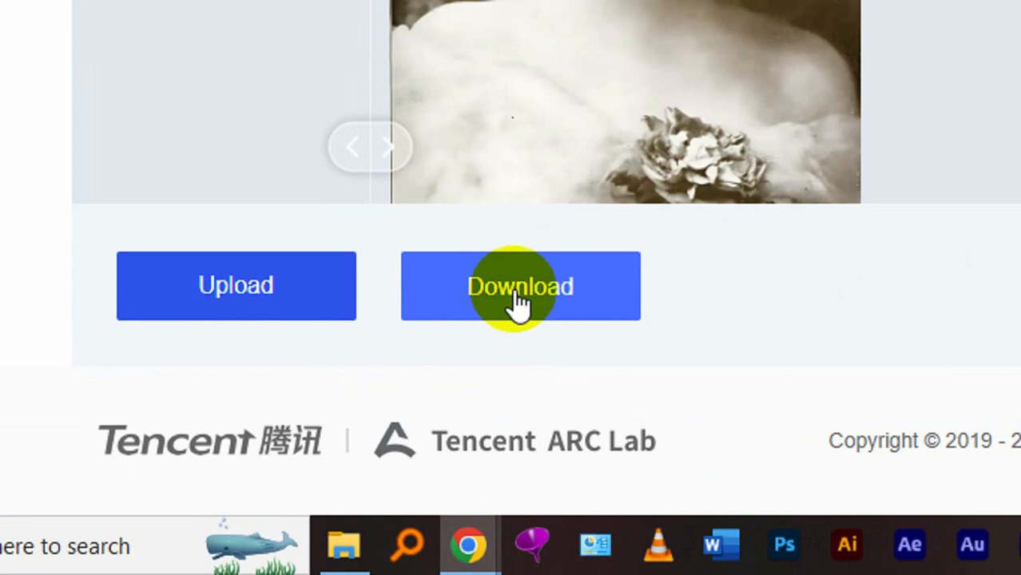
left_click(520, 286)
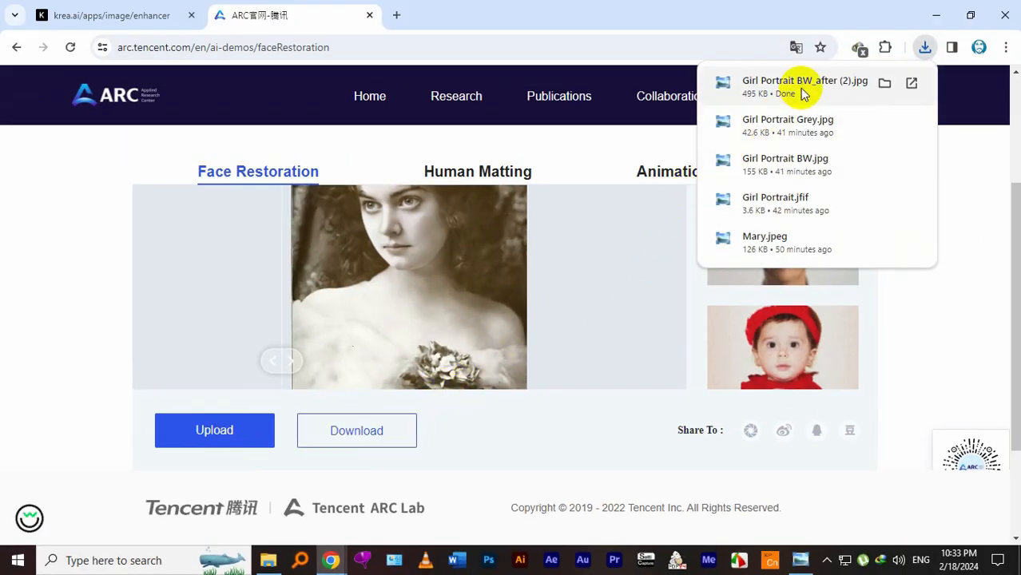
left_click(805, 87)
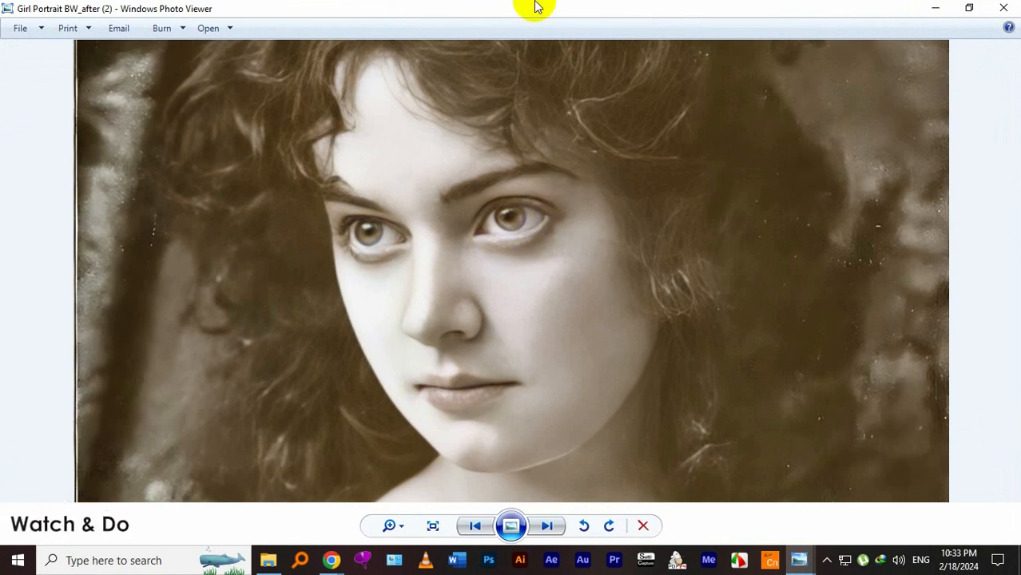
Step: Snap the restored and original portraits side by side, then close the restored image
key("alt+tab")
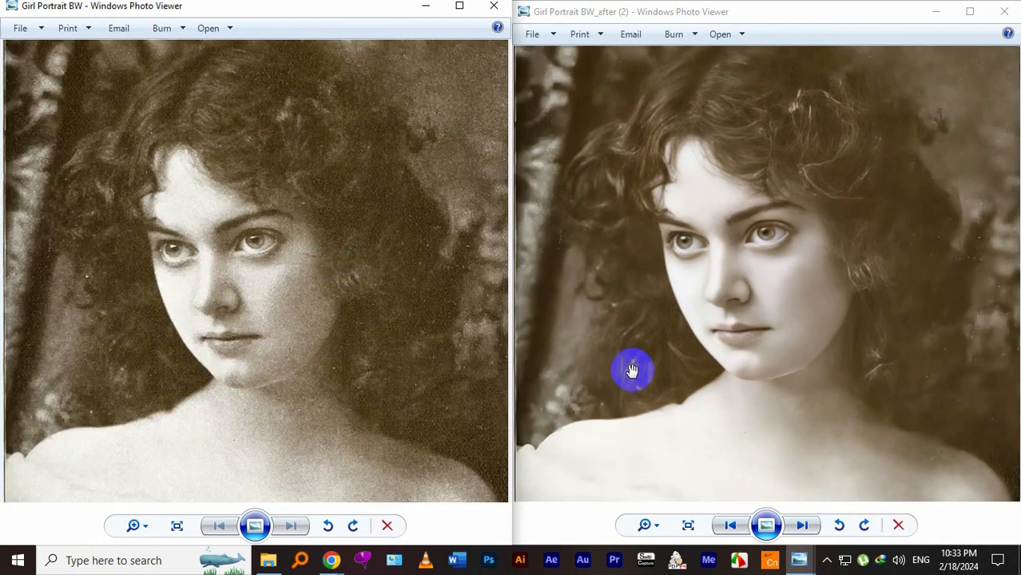
mouse_move(369, 311)
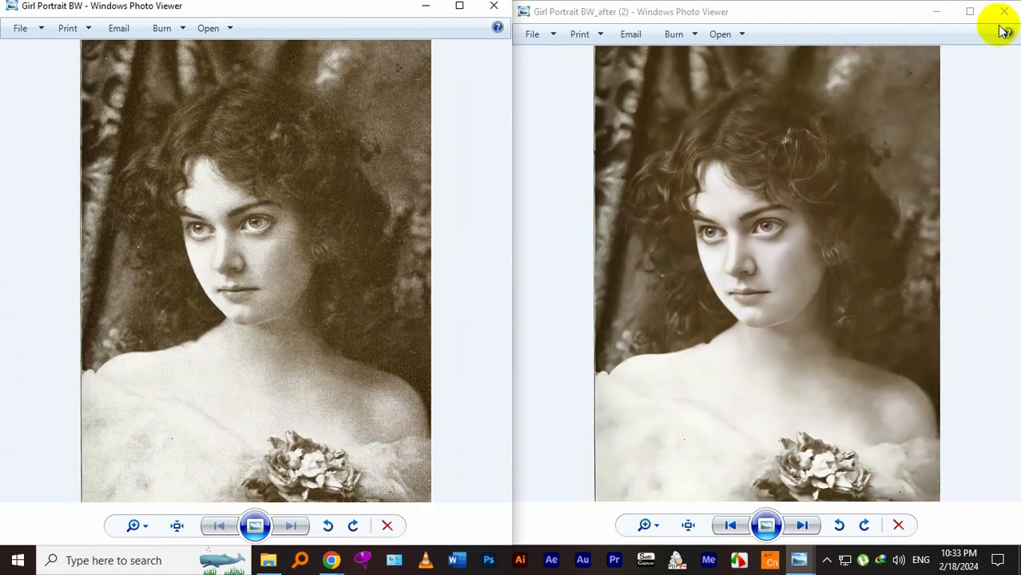
left_click(1003, 11)
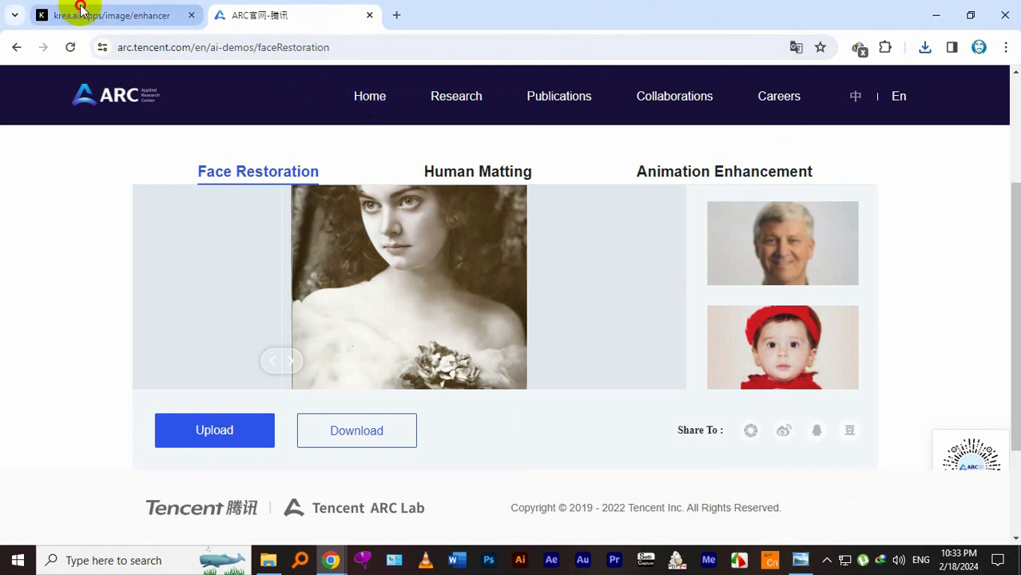
Step: Return to Krea, enhance the portrait at 2x, and slide before/after across the face
left_click(112, 16)
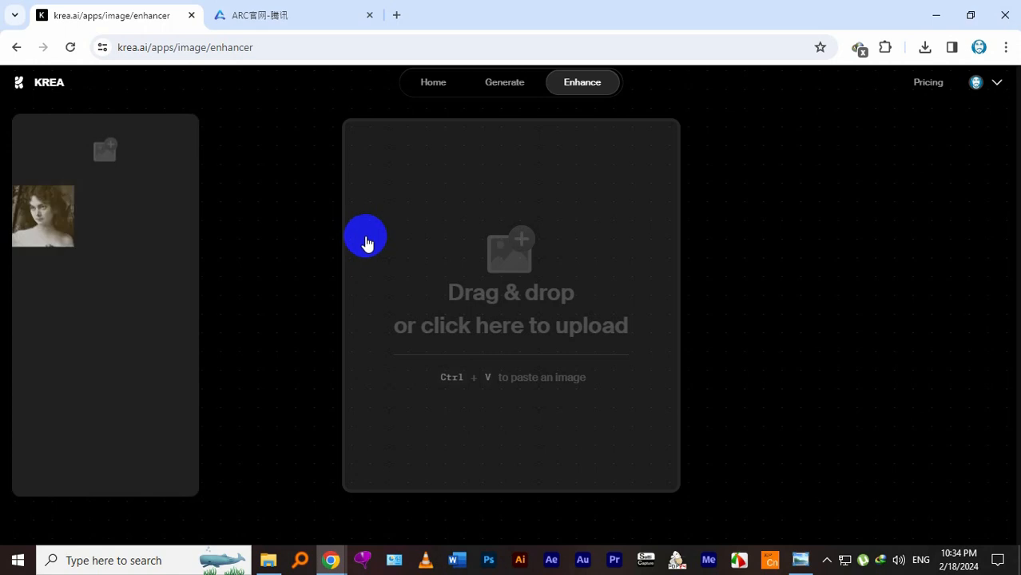
left_click(913, 466)
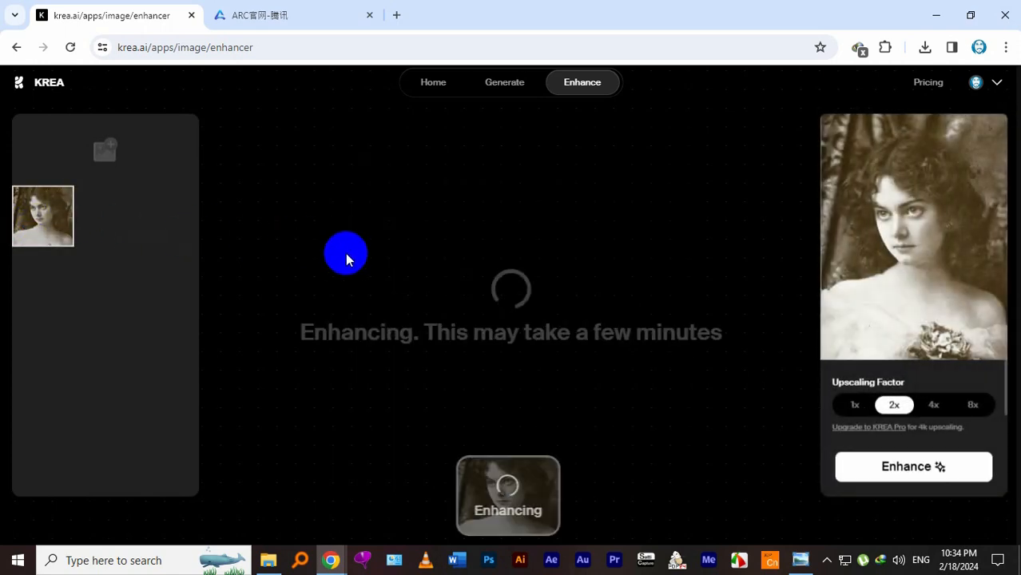
mouse_move(273, 222)
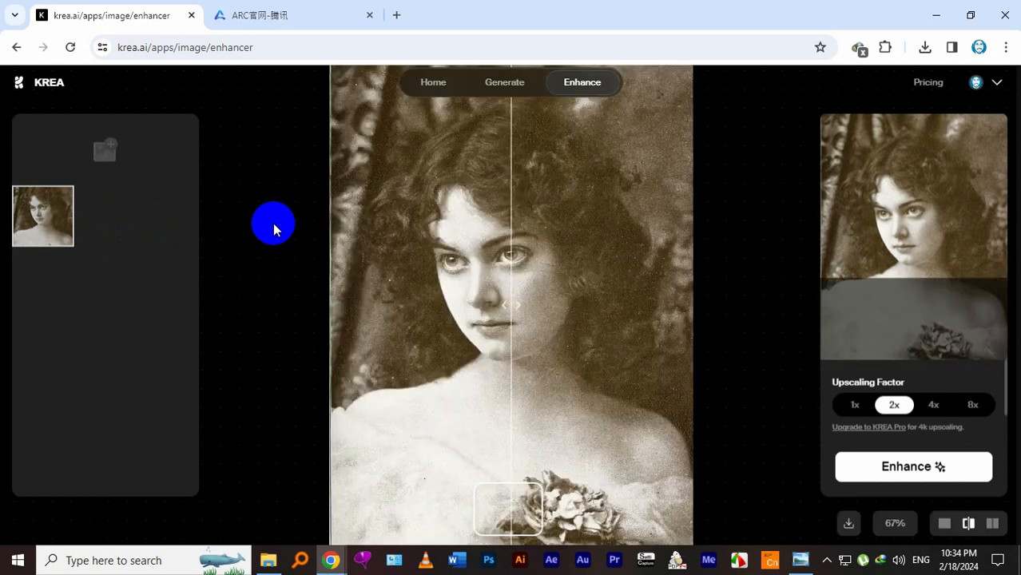
left_click_drag(511, 306, 710, 330)
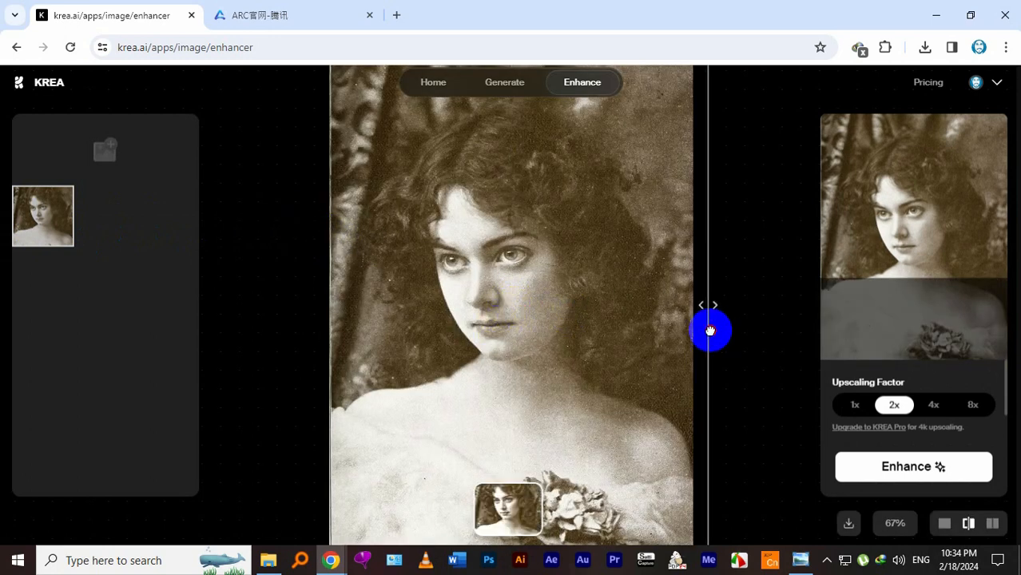
left_click_drag(709, 330, 688, 334)
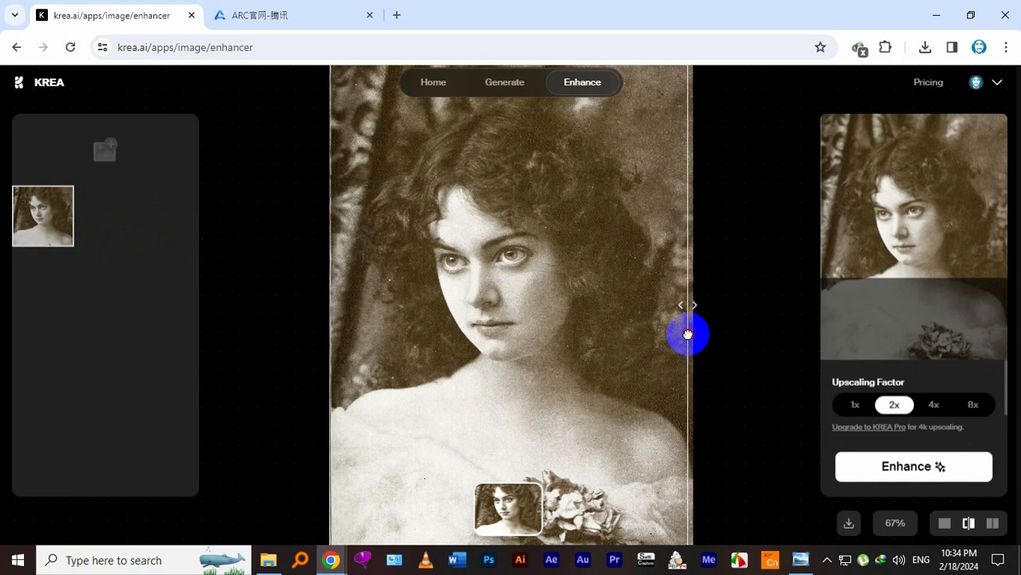
left_click_drag(688, 333, 677, 326)
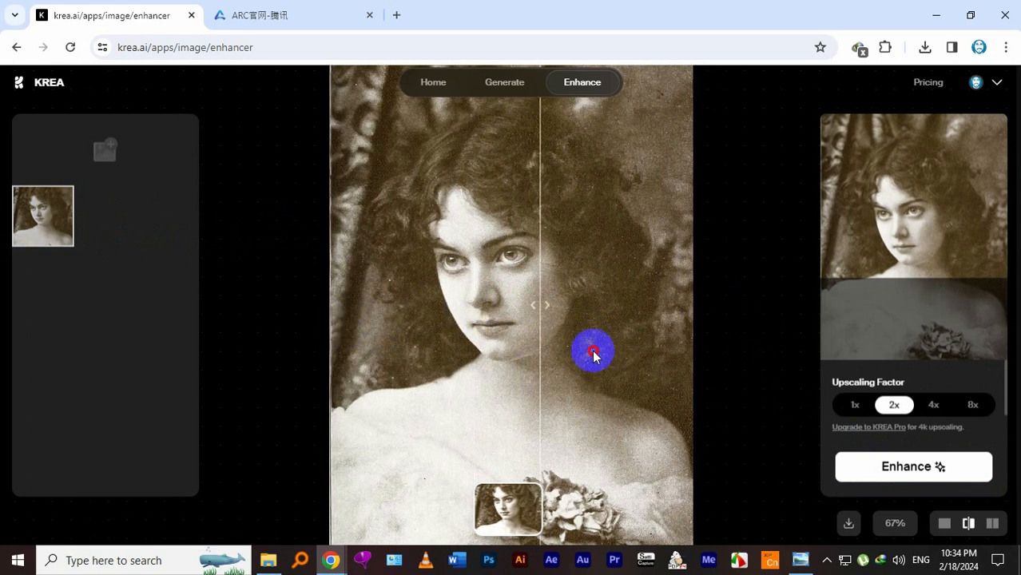
left_click_drag(593, 352, 717, 370)
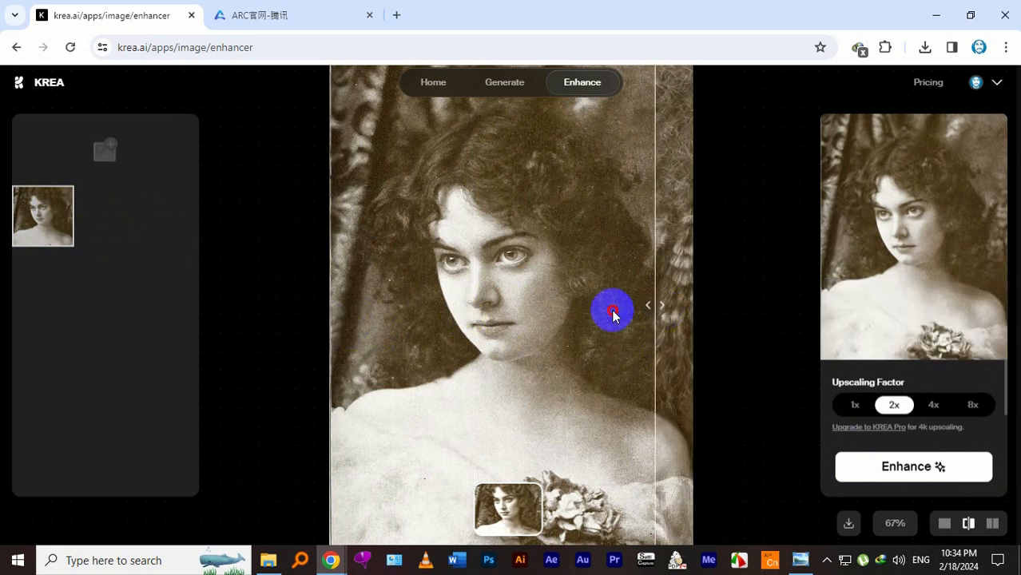
left_click_drag(613, 312, 663, 332)
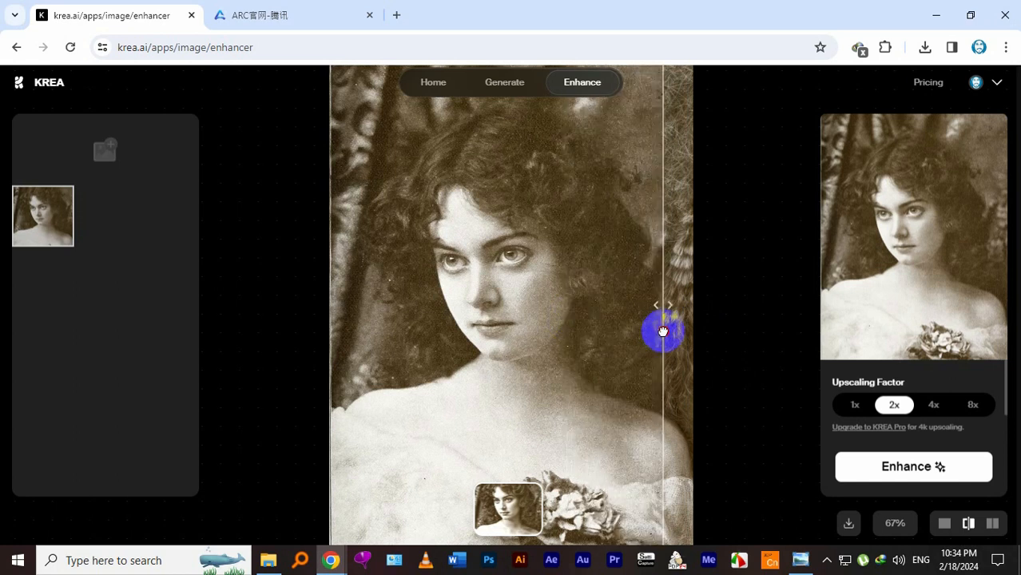
mouse_move(656, 267)
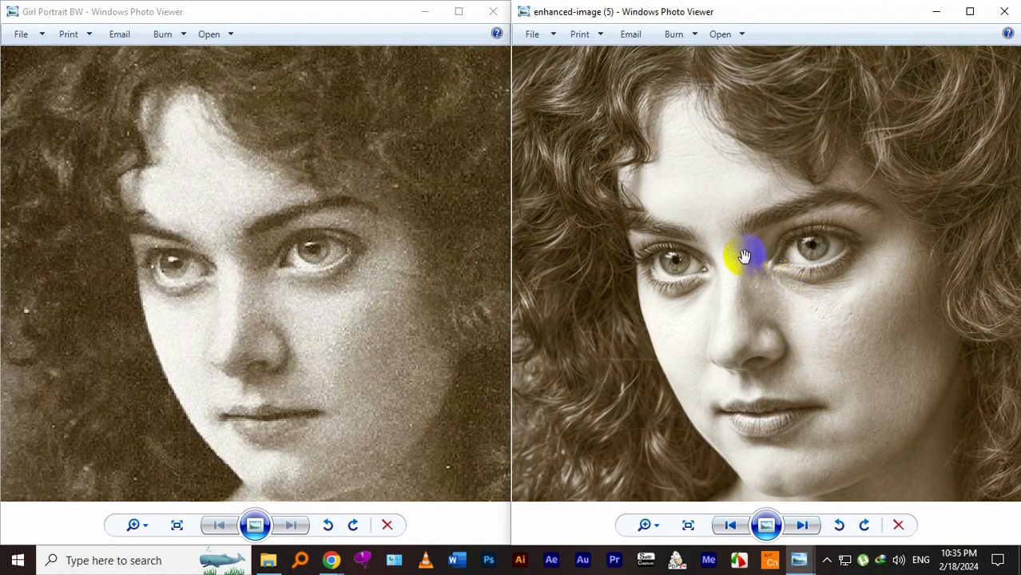
mouse_move(986, 502)
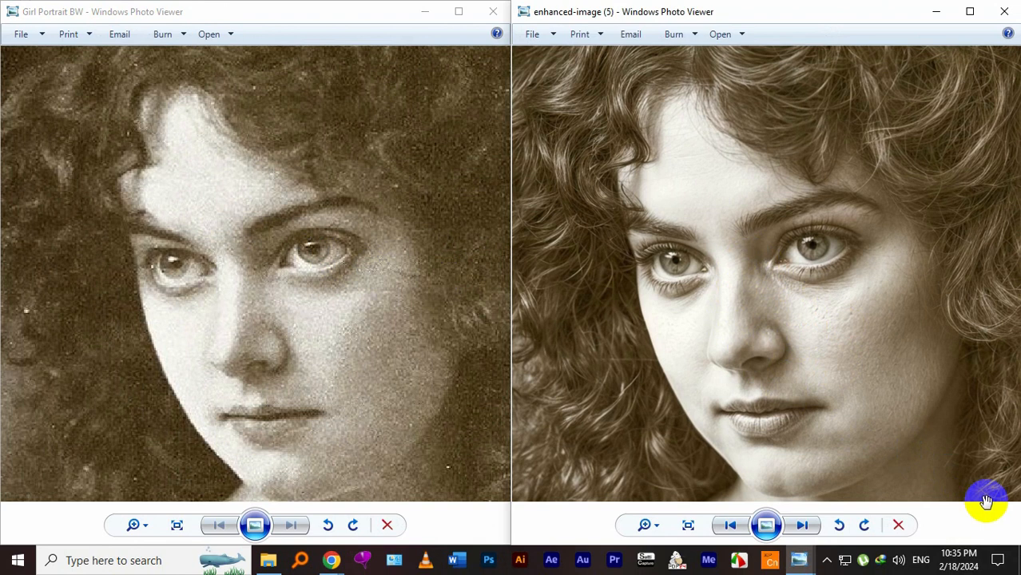
mouse_move(331, 560)
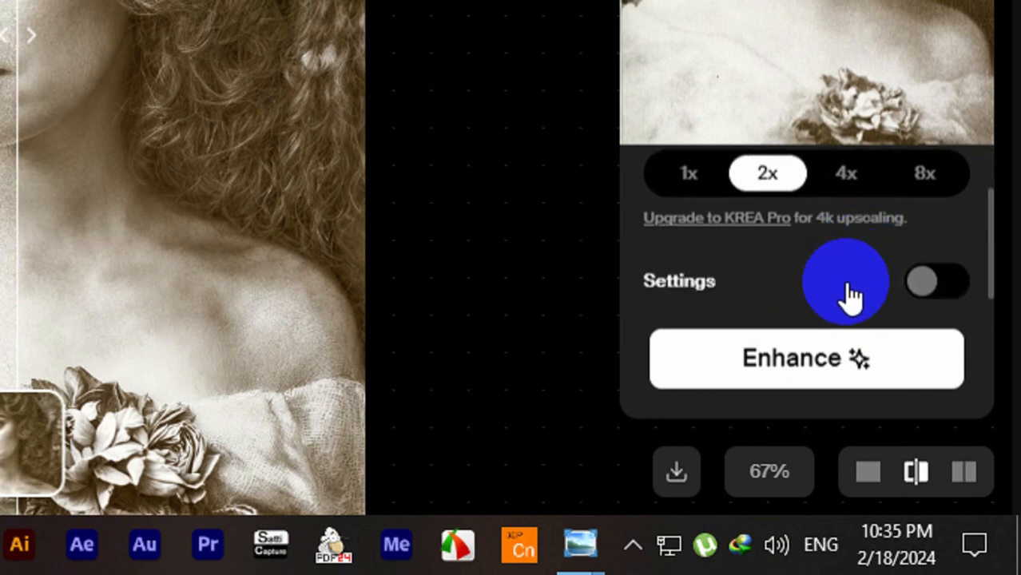
Step: Expand Krea's Settings panel showing AI Strength 0.60 and Resemblance 0.38
left_click(938, 280)
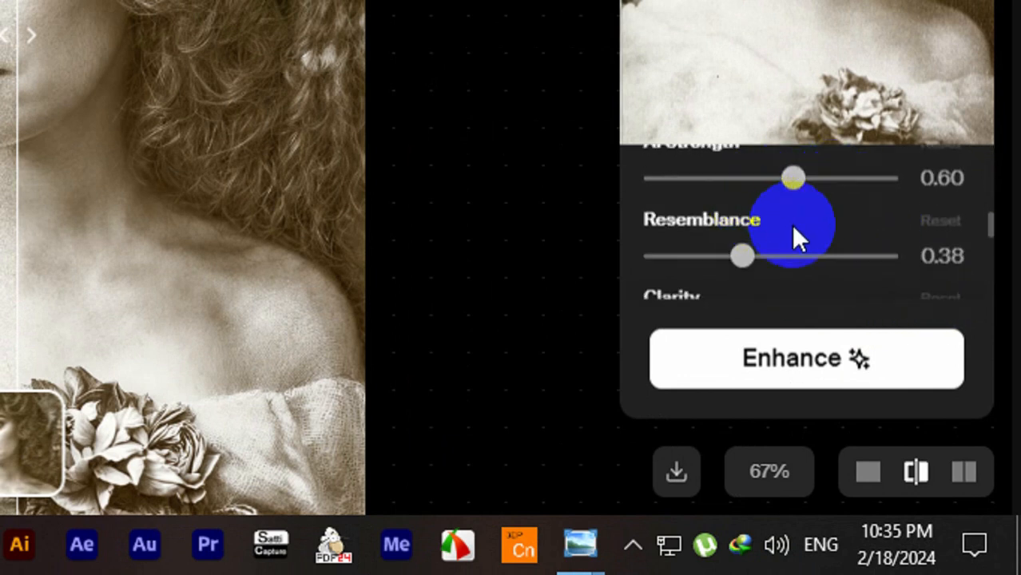